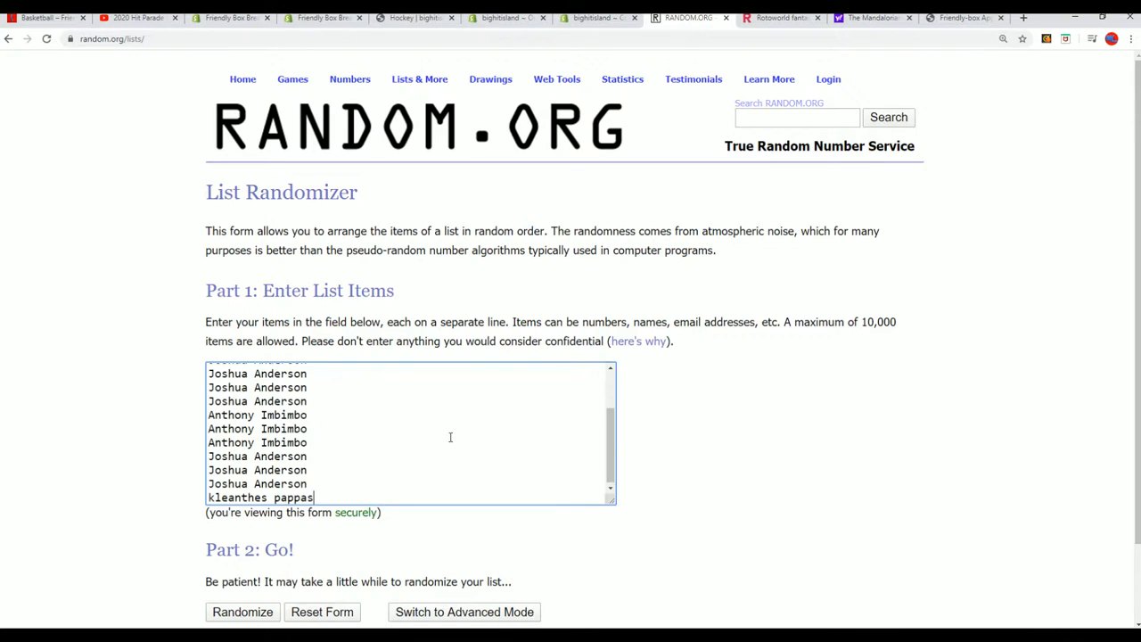
Shuffle the 15-name list seven times with Randomize and Again!
{"action": "scroll", "scroll_direction": "down", "scroll_amount": 3}
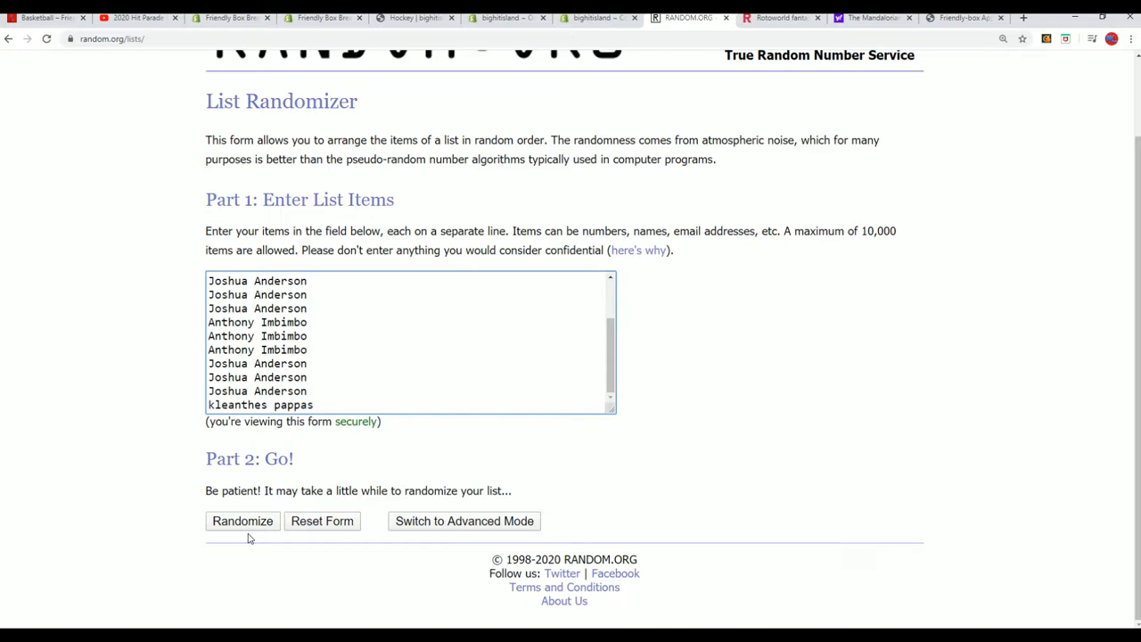
{"action": "left_click", "coordinate": [242, 521]}
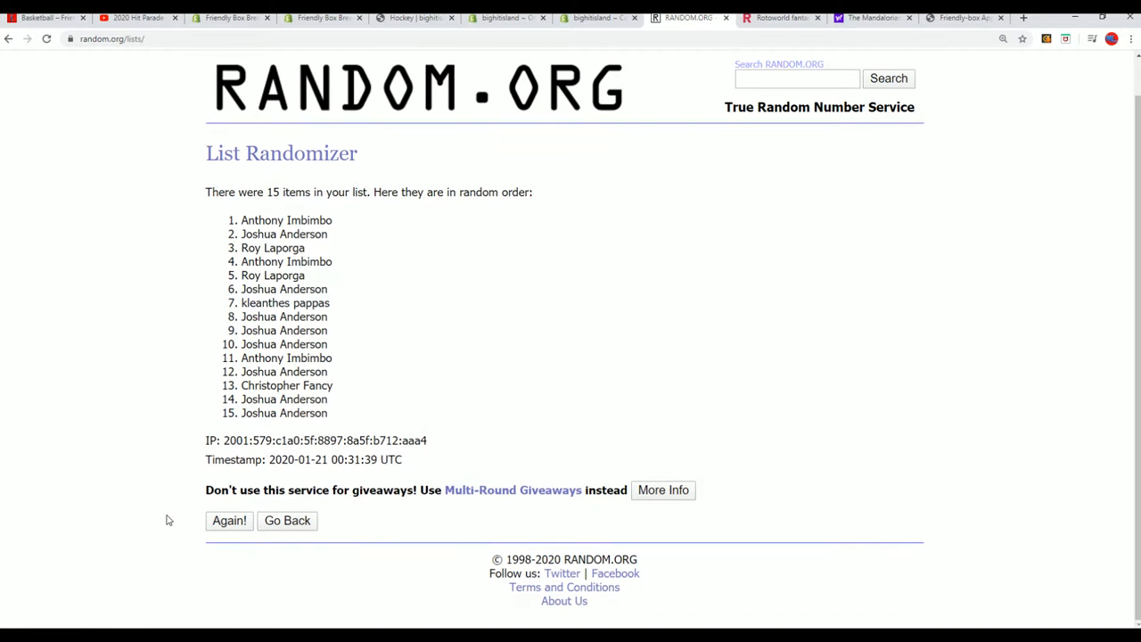
{"action": "left_click", "coordinate": [228, 521]}
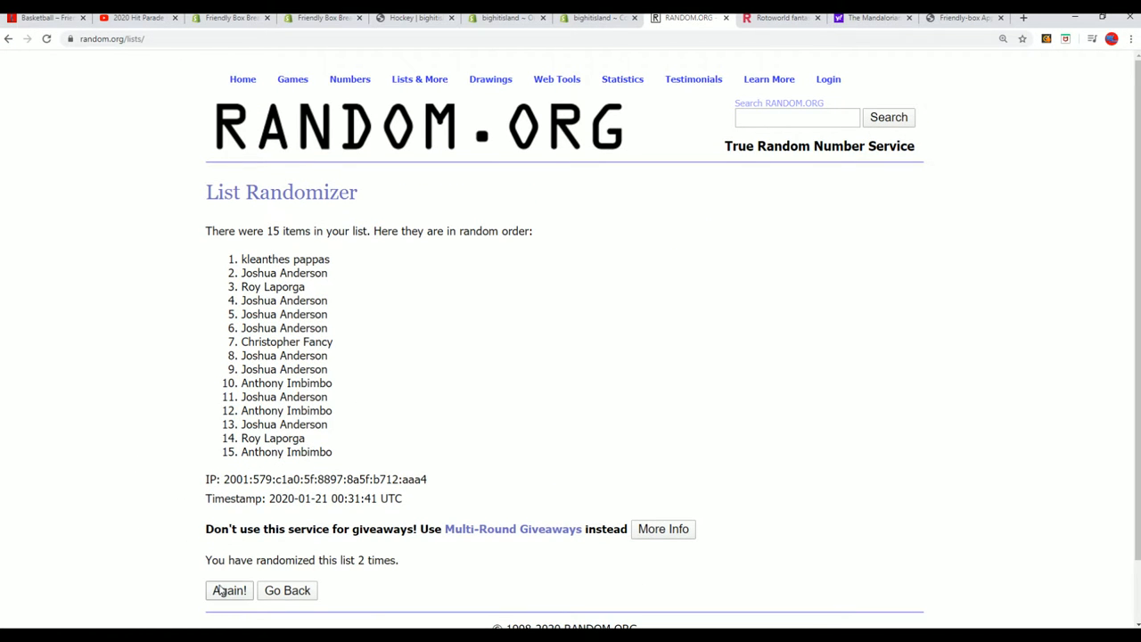
{"action": "left_click", "coordinate": [228, 591]}
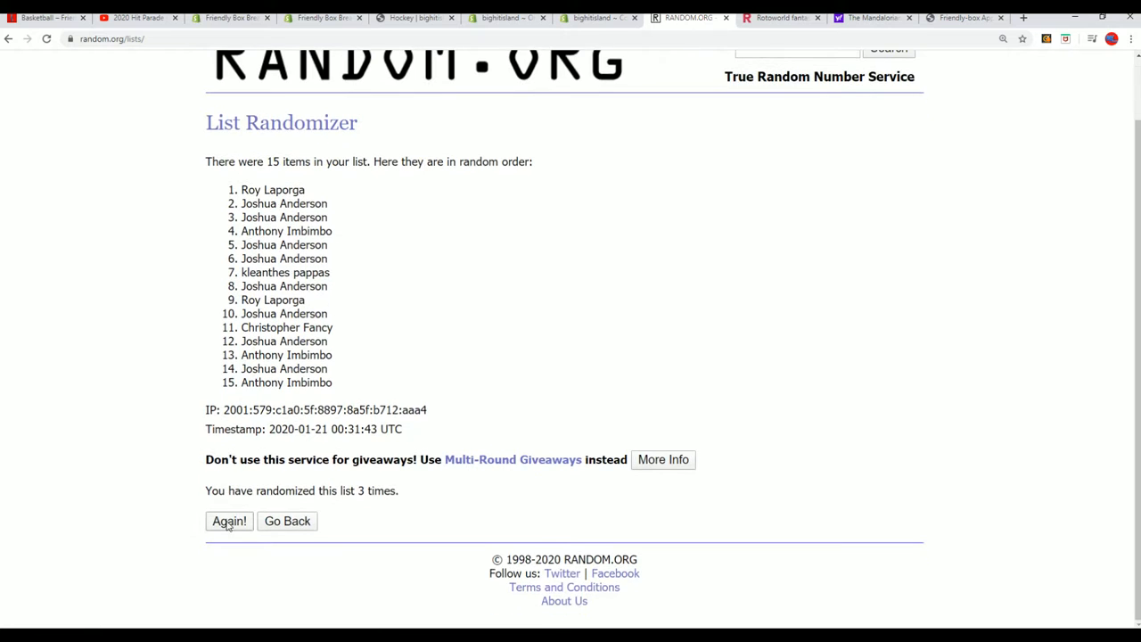
{"action": "left_click", "coordinate": [228, 521]}
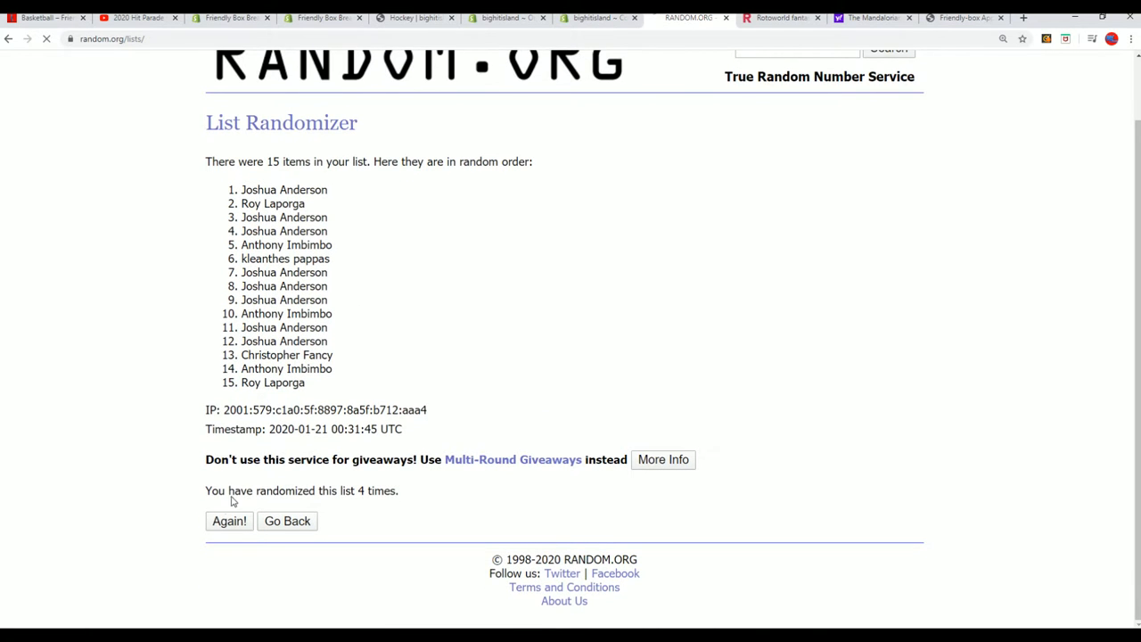
{"action": "left_click", "coordinate": [228, 521]}
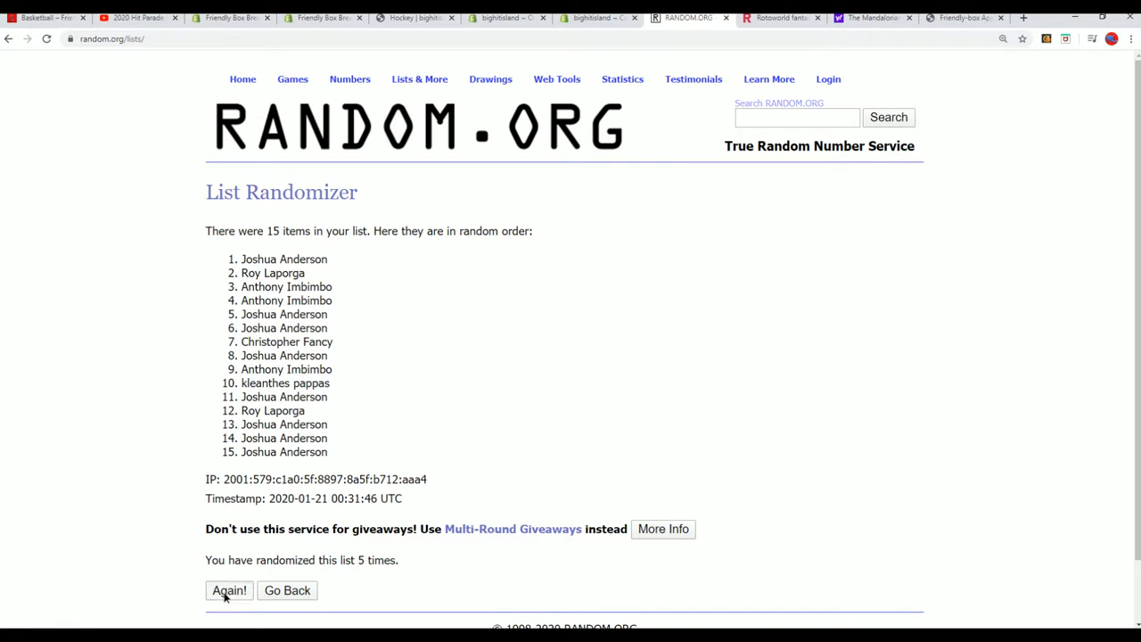
{"action": "left_click", "coordinate": [228, 591]}
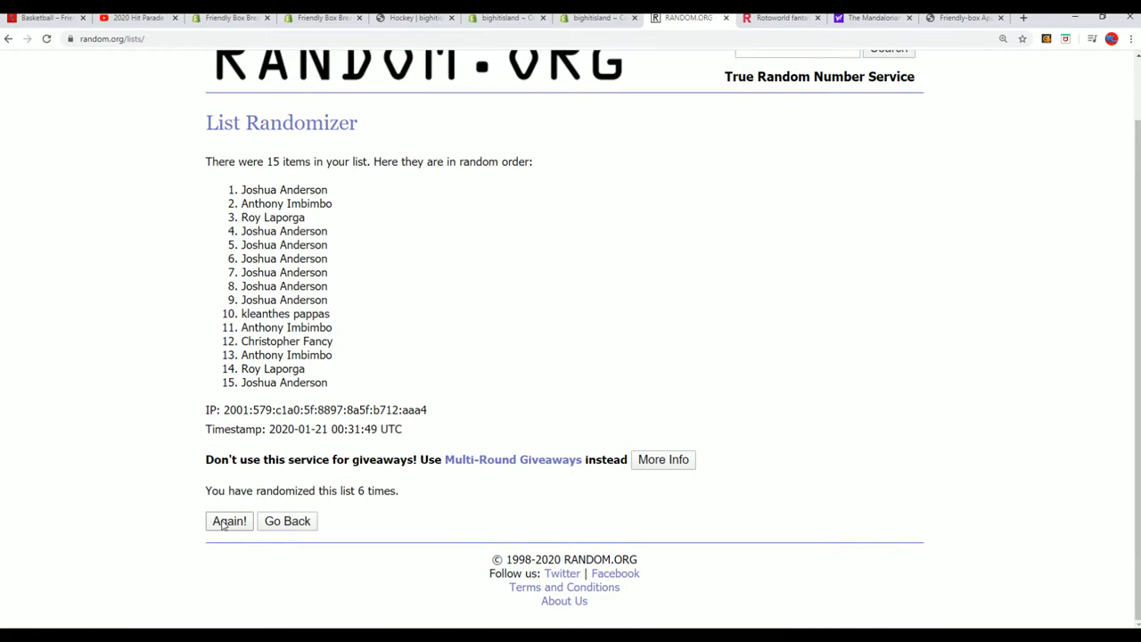
{"action": "left_click", "coordinate": [228, 521]}
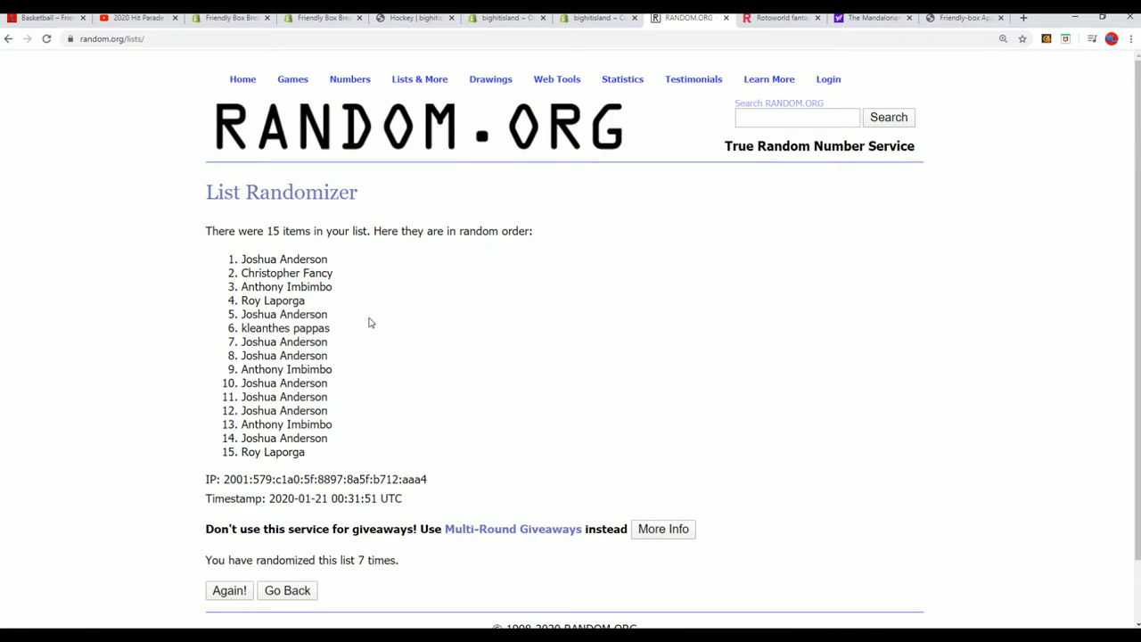
Select the first five shuffled names and copy them
{"action": "left_click_drag", "start_coordinate": [241, 259], "coordinate": [328, 314]}
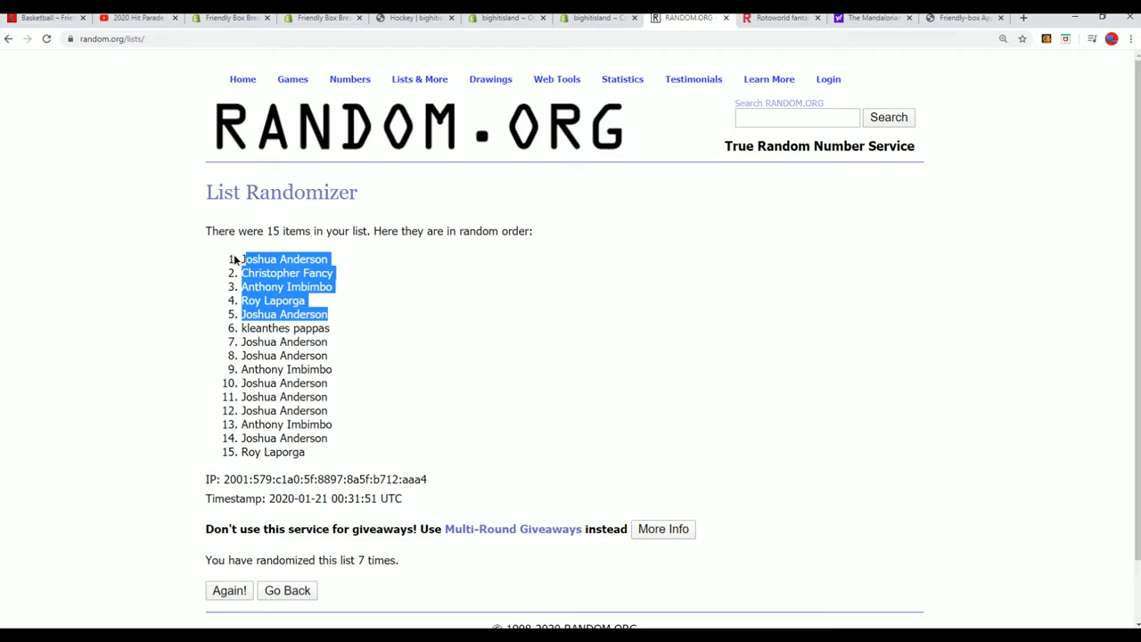
{"action": "right_click", "coordinate": [285, 272]}
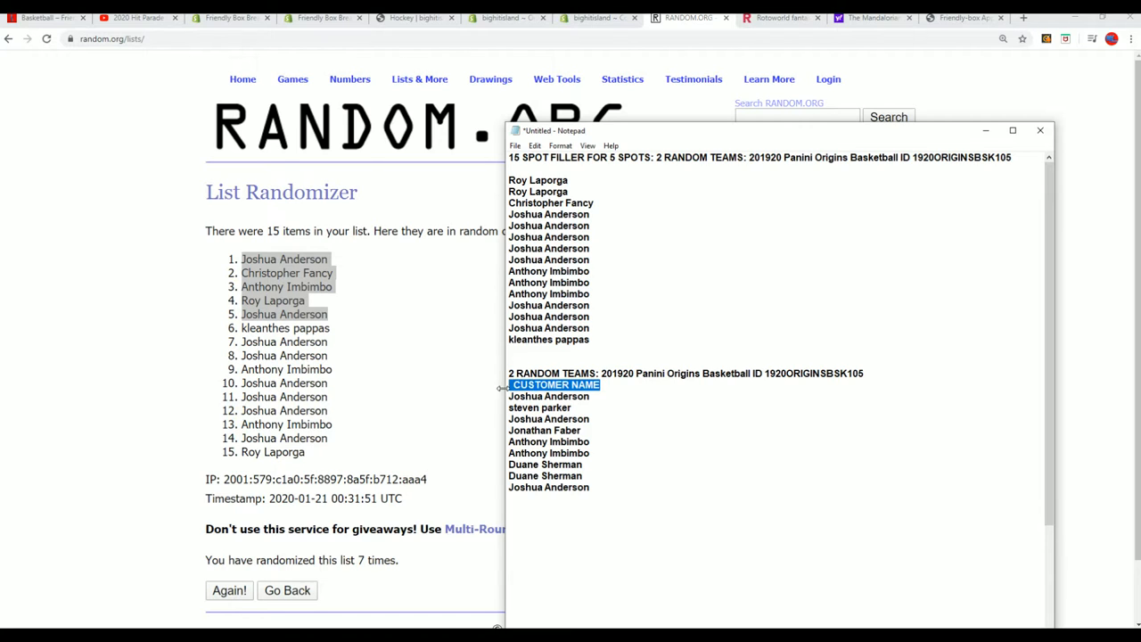
{"action": "key", "text": "Delete"}
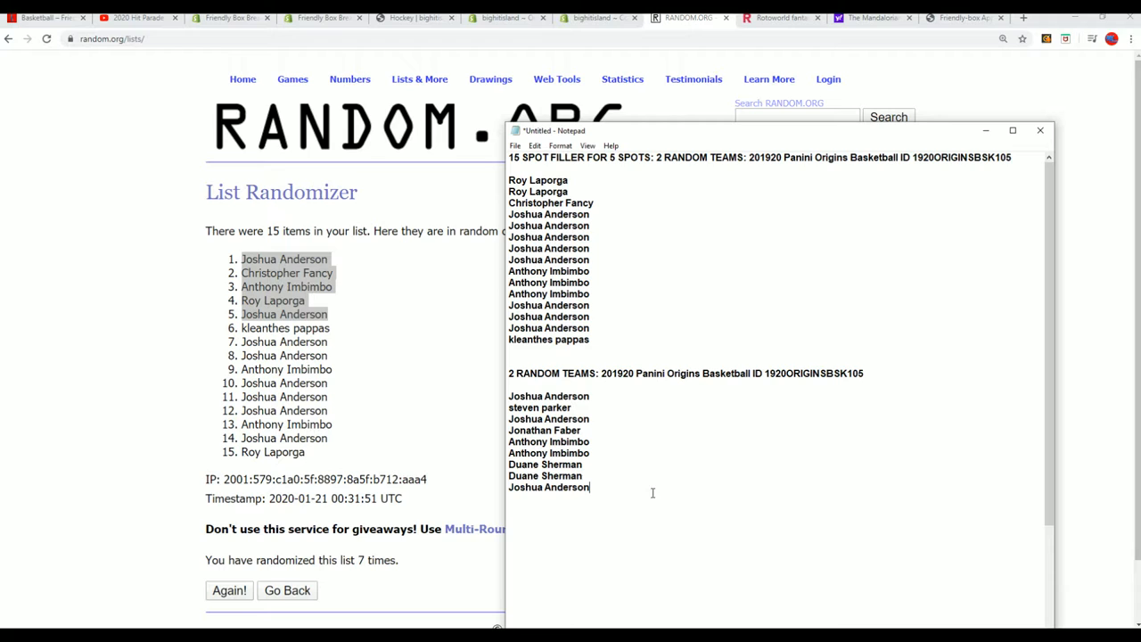
{"action": "type", "text": "Christopher Fancy"}
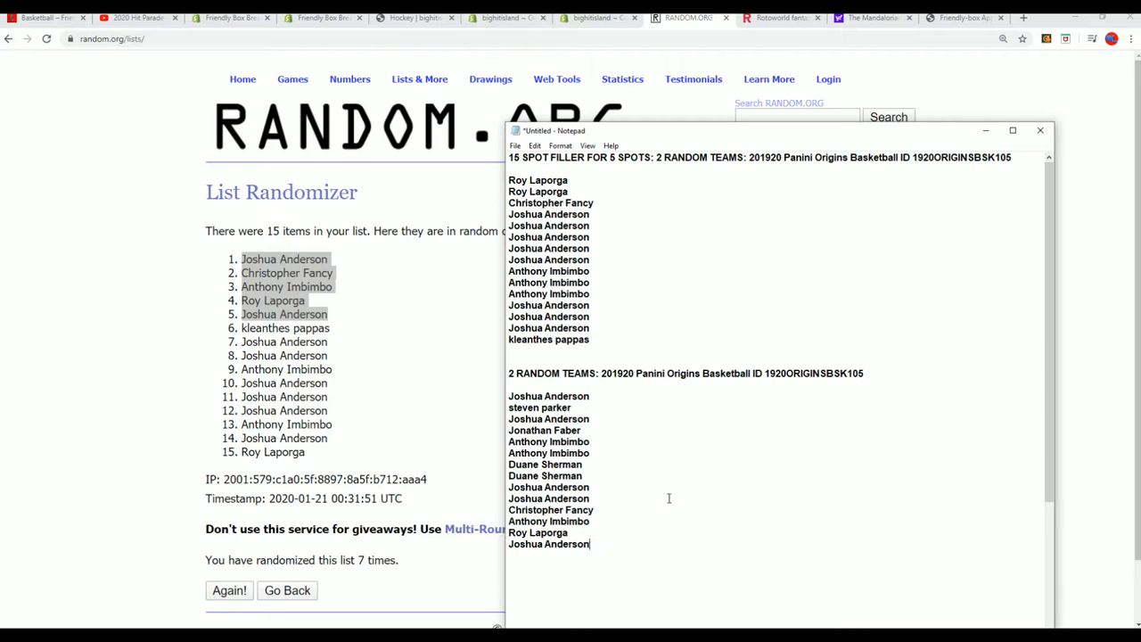
{"action": "scroll", "scroll_direction": "down", "scroll_amount": 3}
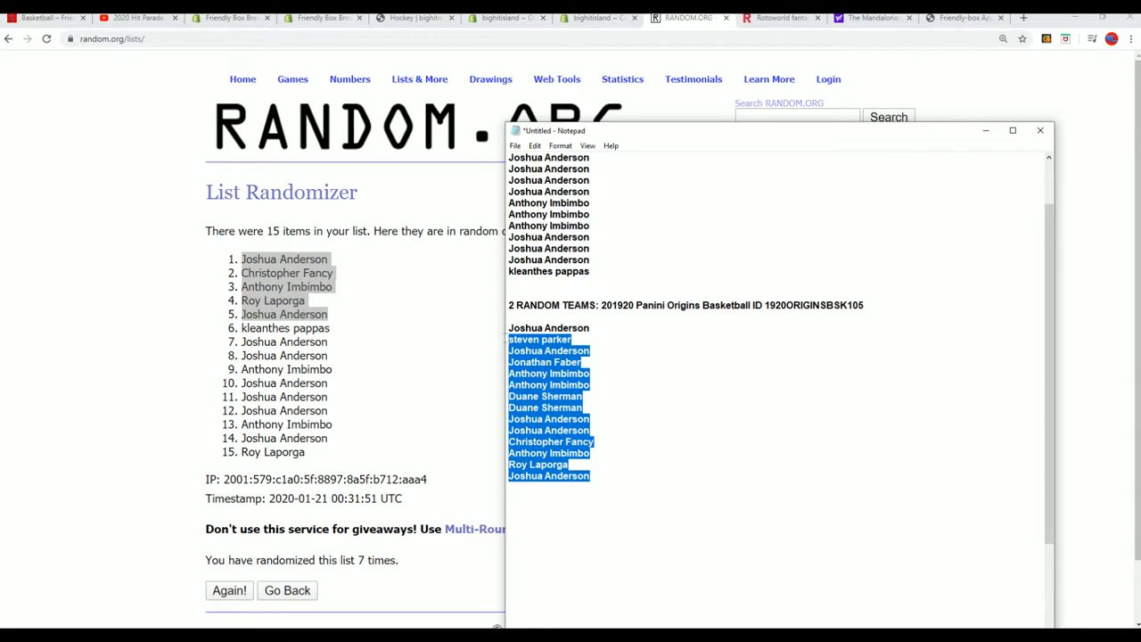
{"action": "left_click", "coordinate": [550, 328]}
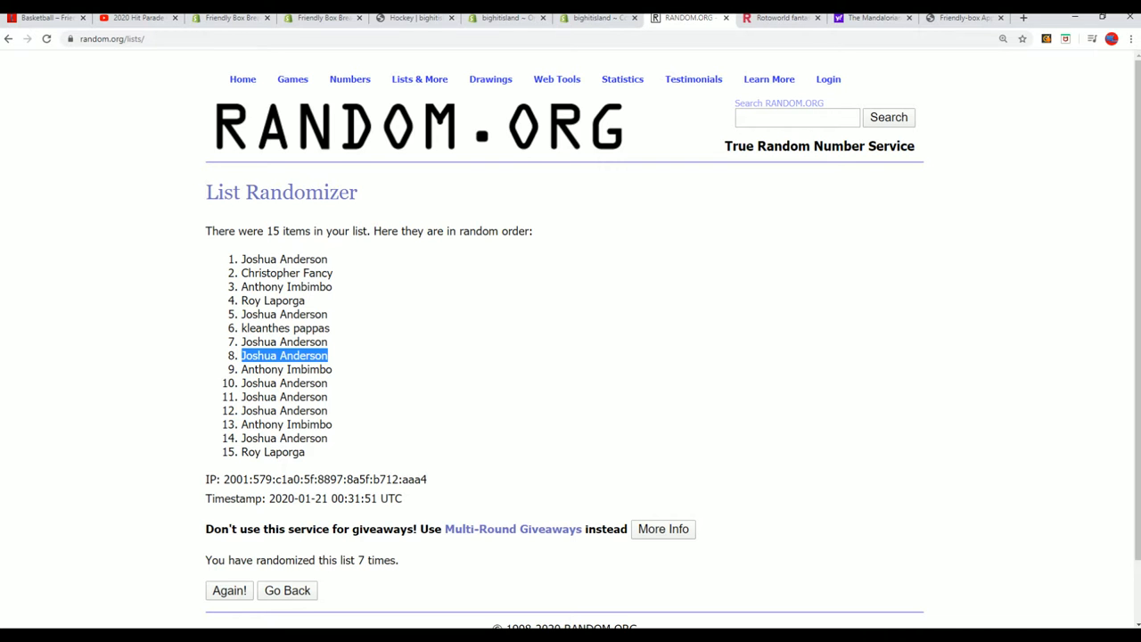
Paste the 28 copied names into a fresh List Randomizer form
{"action": "left_click", "coordinate": [419, 79]}
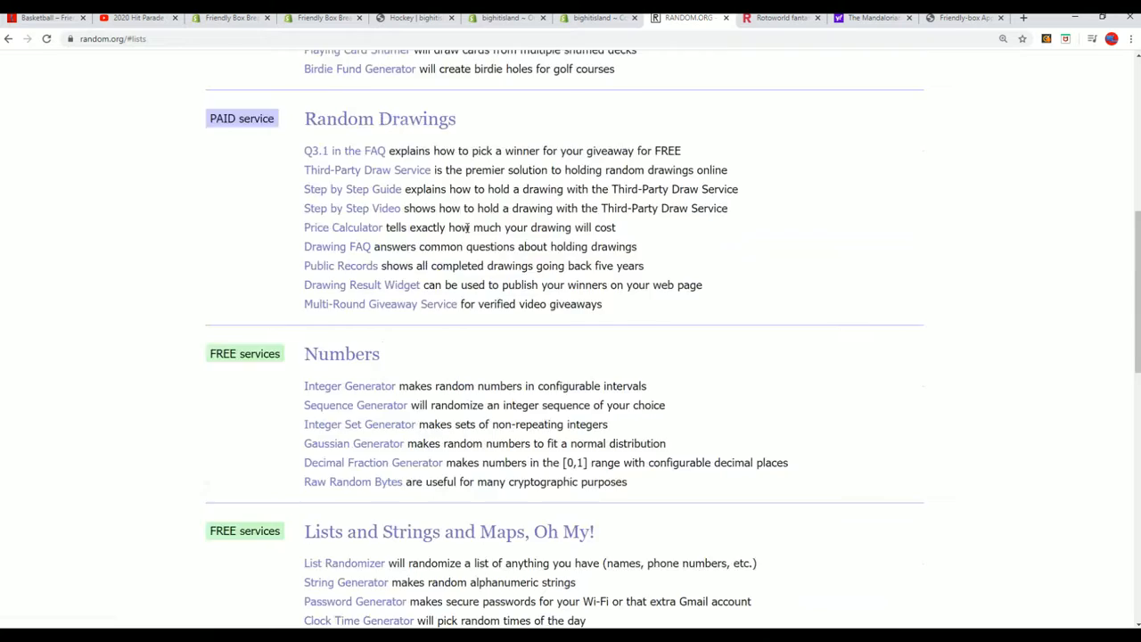
{"action": "left_click", "coordinate": [490, 78]}
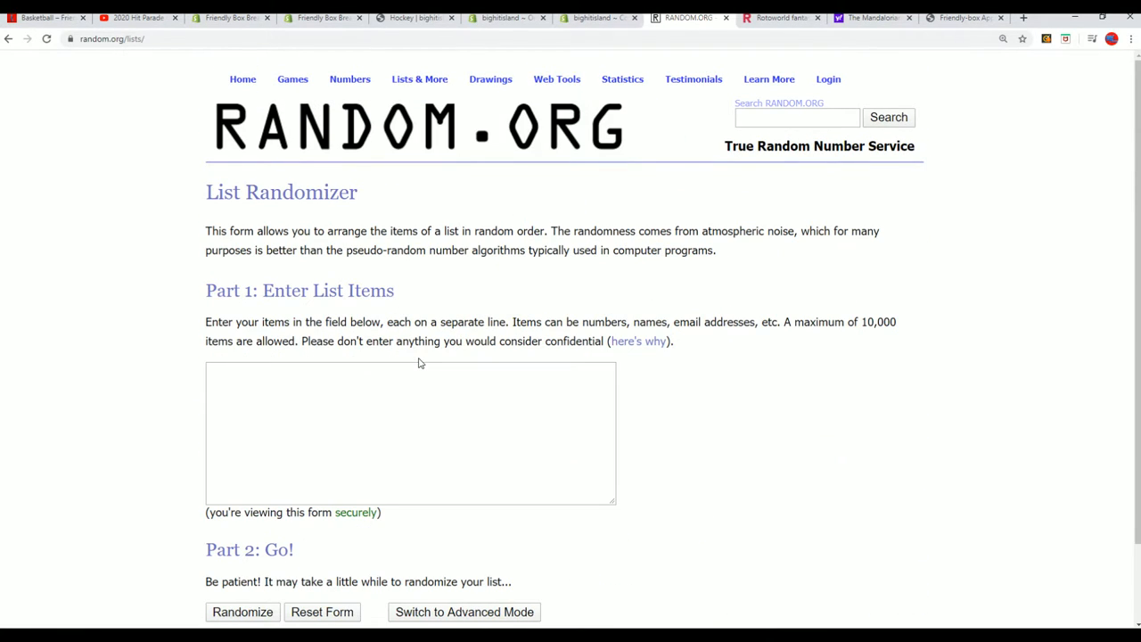
{"action": "right_click", "coordinate": [421, 363]}
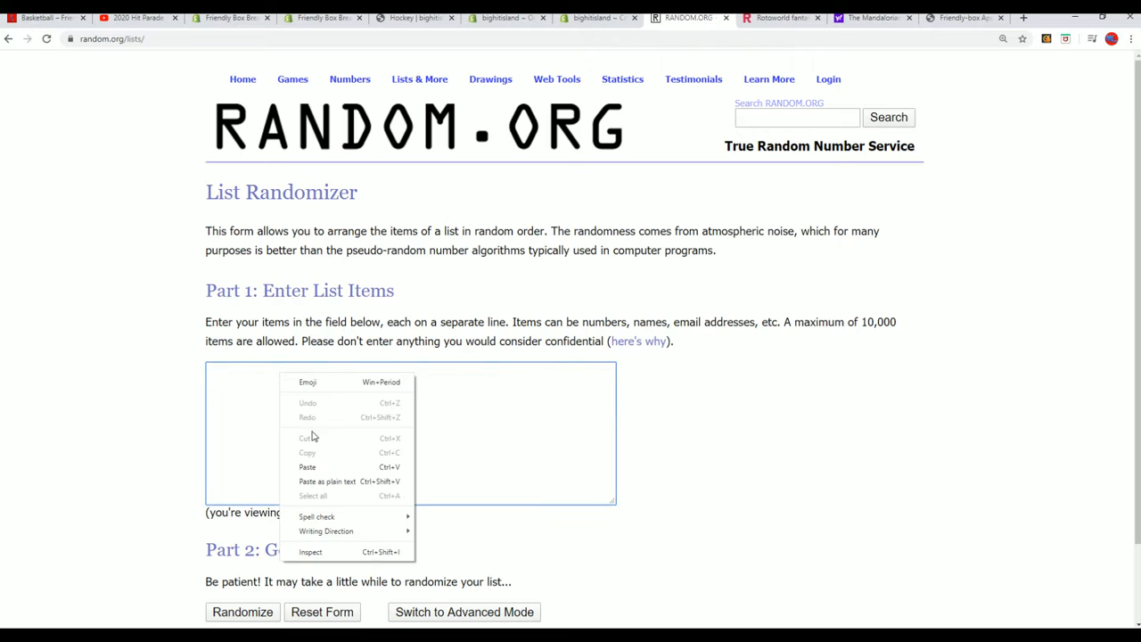
{"action": "left_click", "coordinate": [307, 467]}
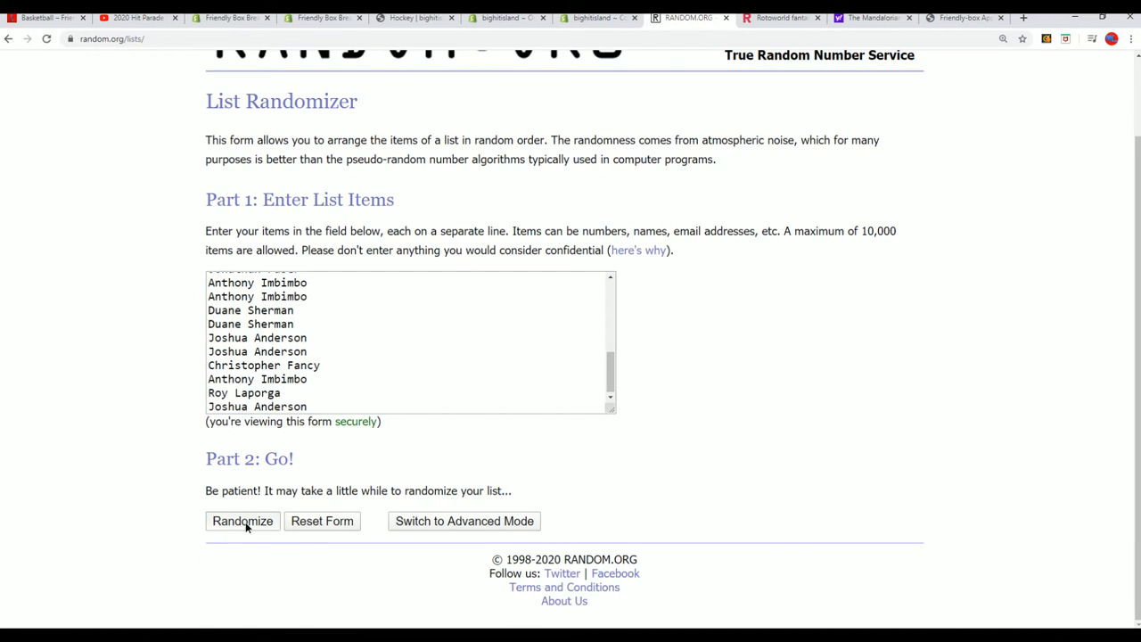
Shuffle the 28 names twice, then switch to the Friendly Box Breaks listings
{"action": "left_click", "coordinate": [243, 520]}
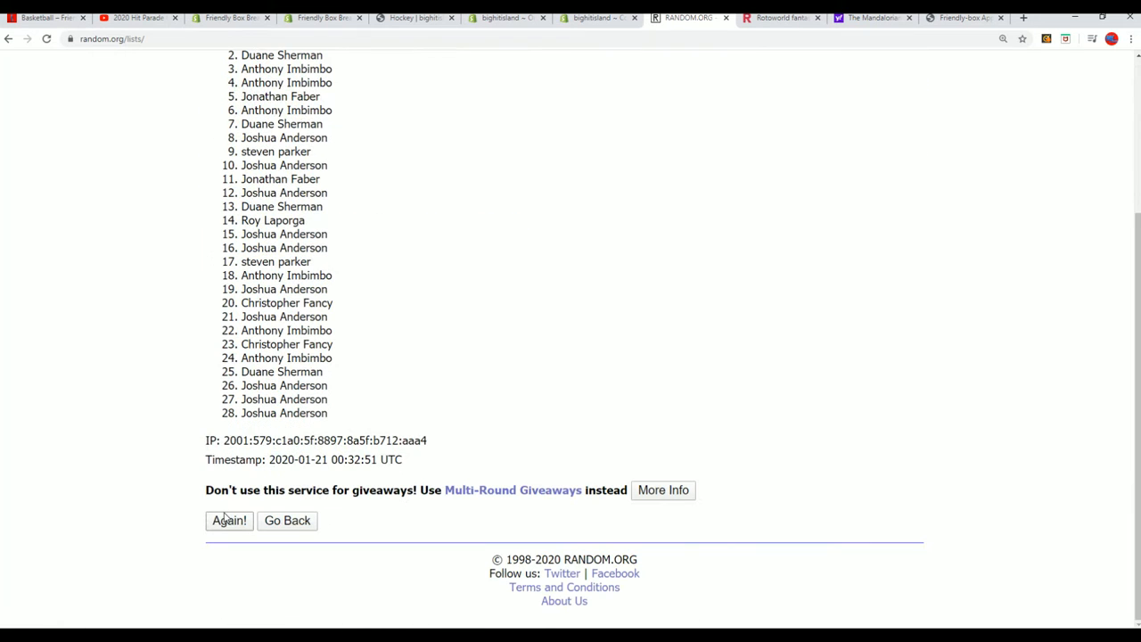
{"action": "left_click", "coordinate": [228, 521]}
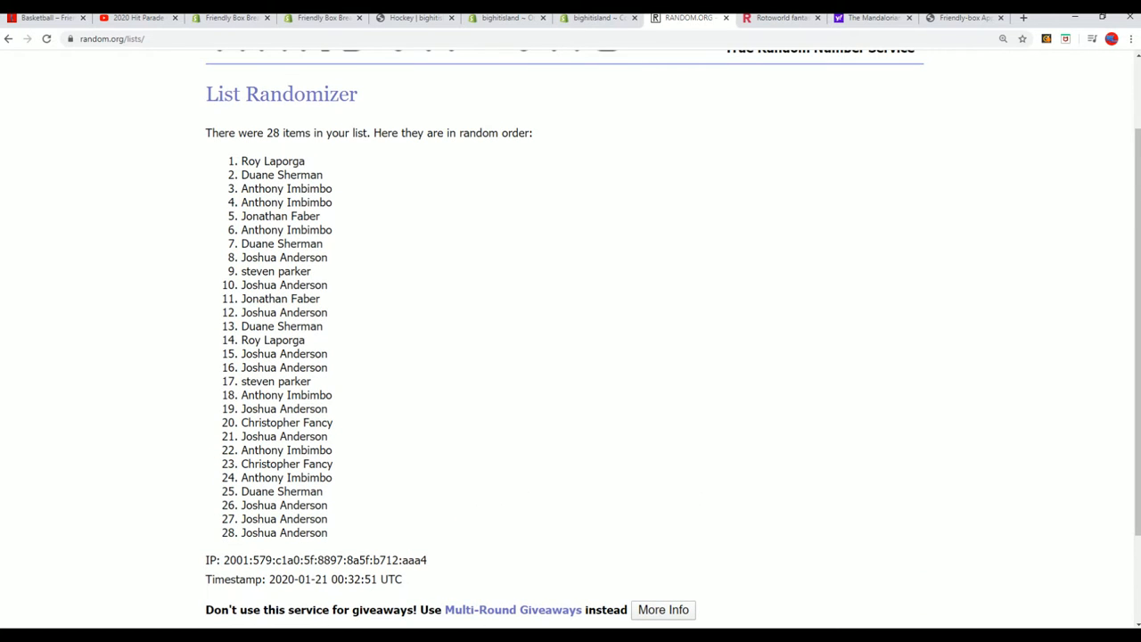
{"action": "left_click", "coordinate": [44, 17]}
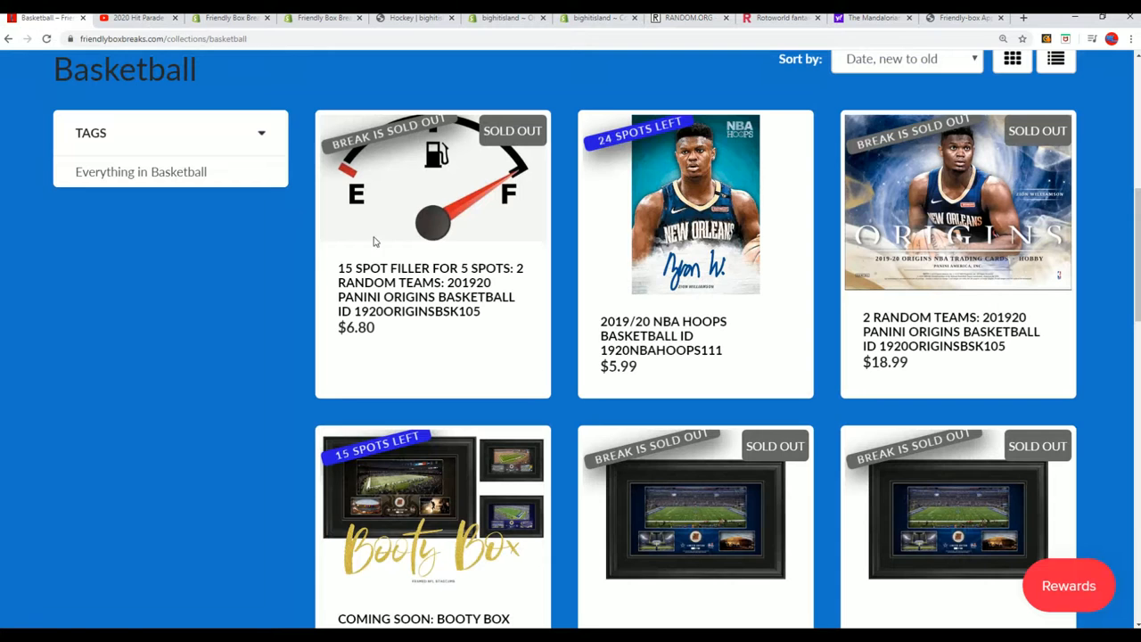
View the 2 RANDOM TEAMS Origins break page with its 13 spots and 26 teams
{"action": "left_click", "coordinate": [952, 330]}
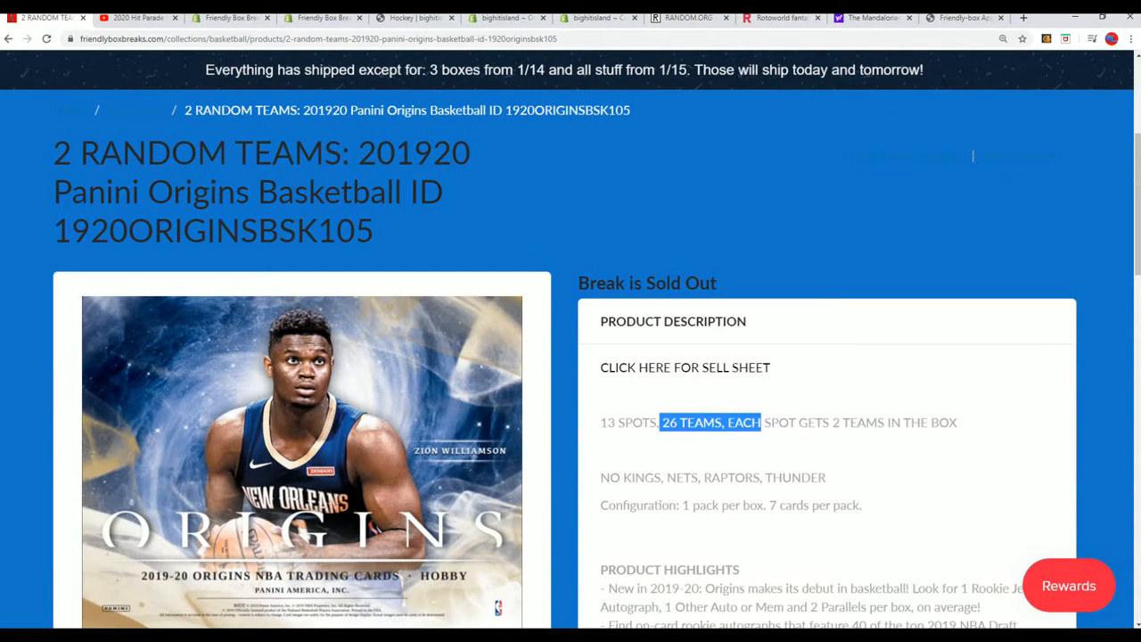
{"action": "left_click", "coordinate": [687, 18]}
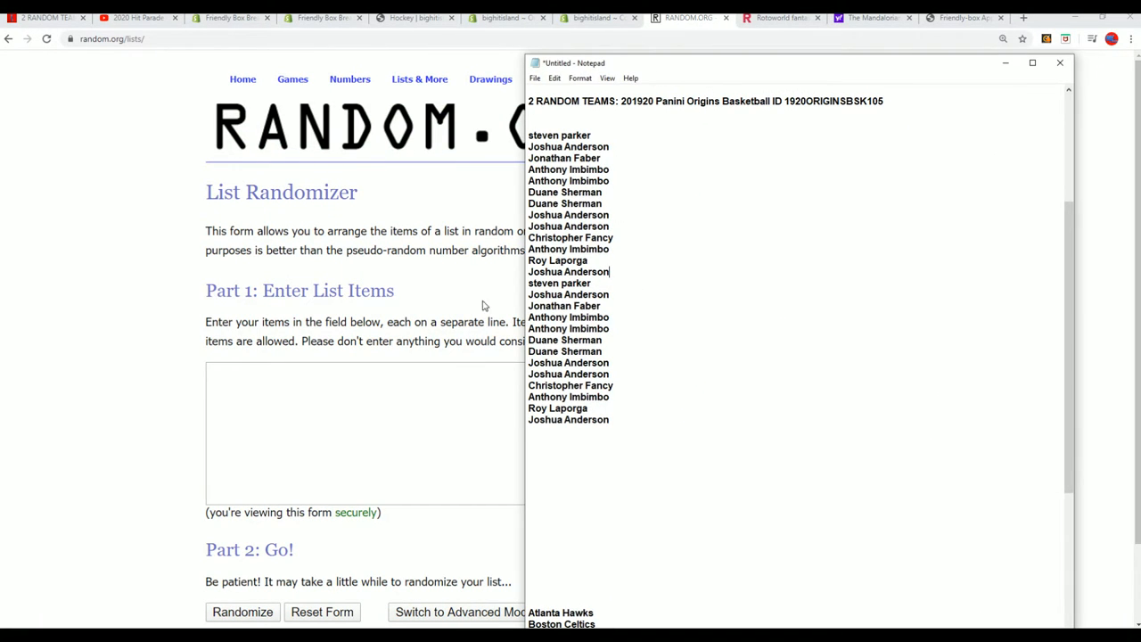
Select all owner names in Notepad and put them into the List Randomizer field
{"action": "key", "text": "ctrl+a"}
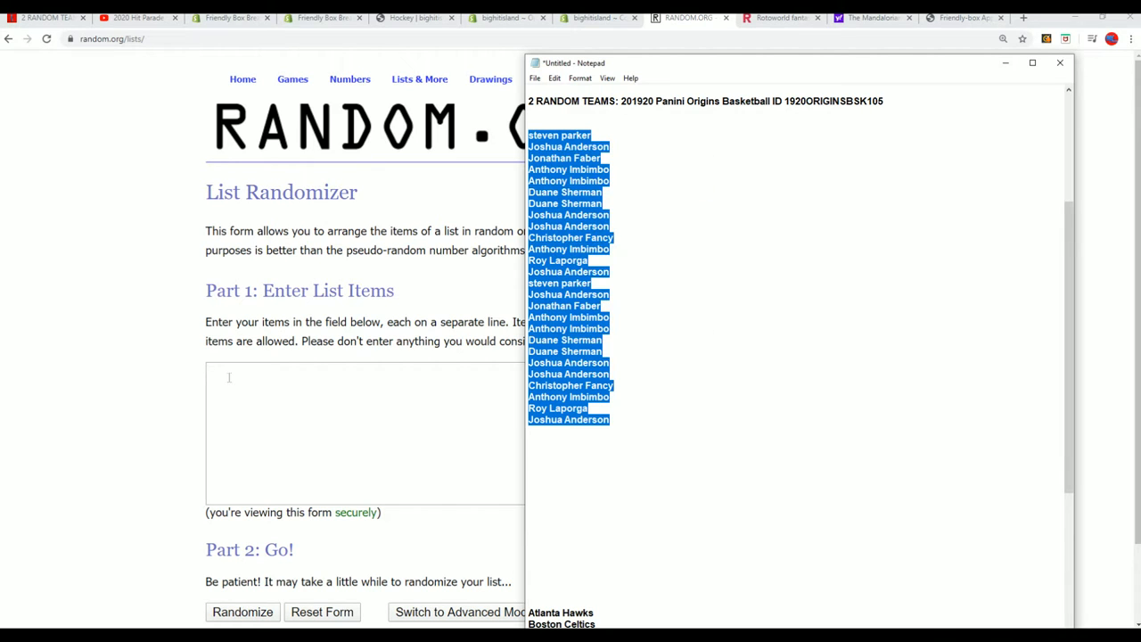
{"action": "left_click", "coordinate": [1059, 62]}
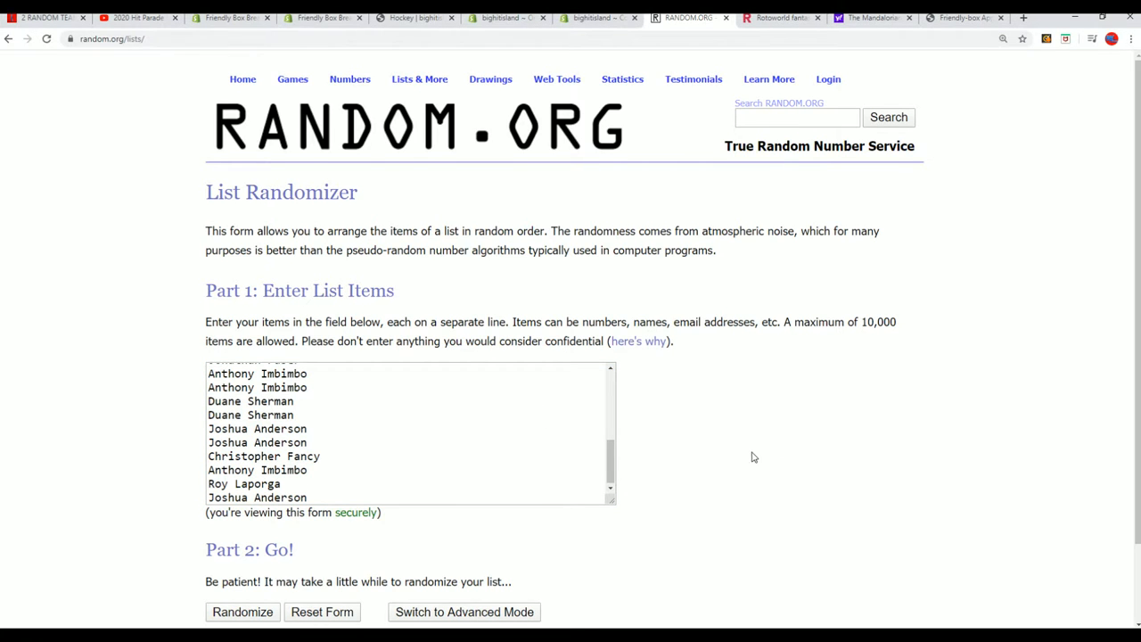
Shuffle the 26 owner names seven times and copy the randomized result
{"action": "left_click", "coordinate": [242, 612]}
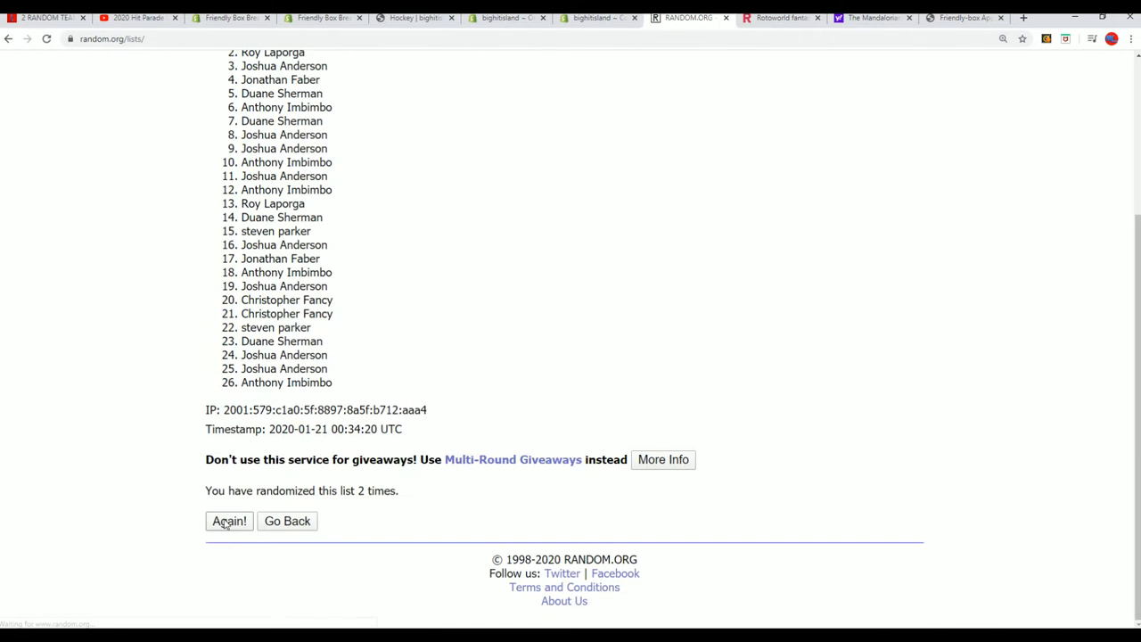
{"action": "left_click", "coordinate": [229, 520]}
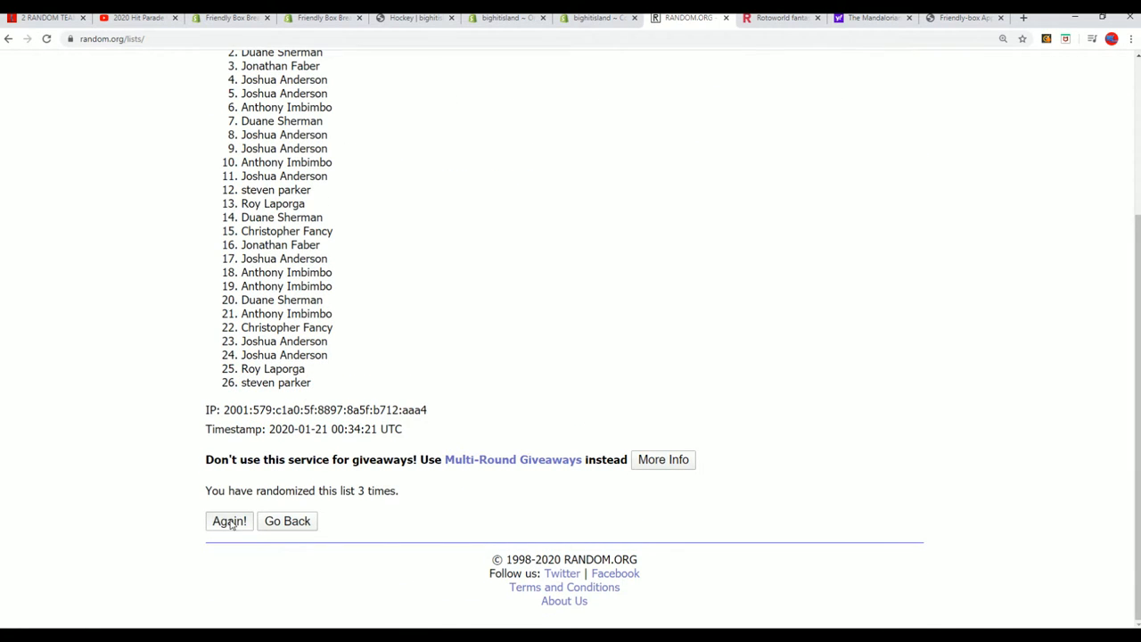
{"action": "left_click", "coordinate": [228, 521]}
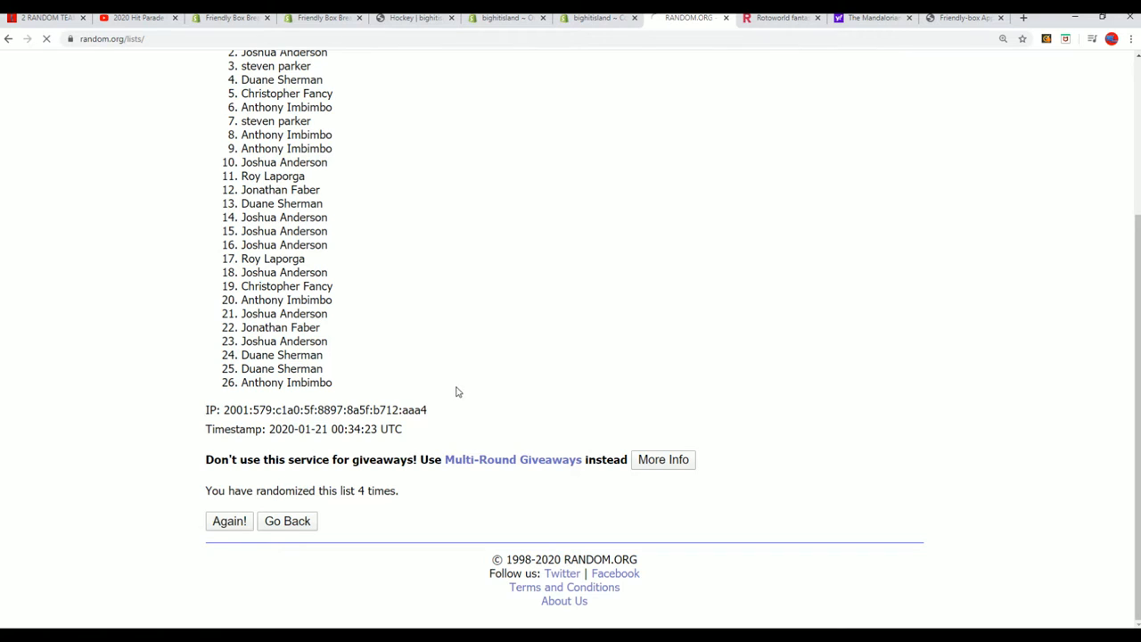
{"action": "left_click", "coordinate": [228, 521]}
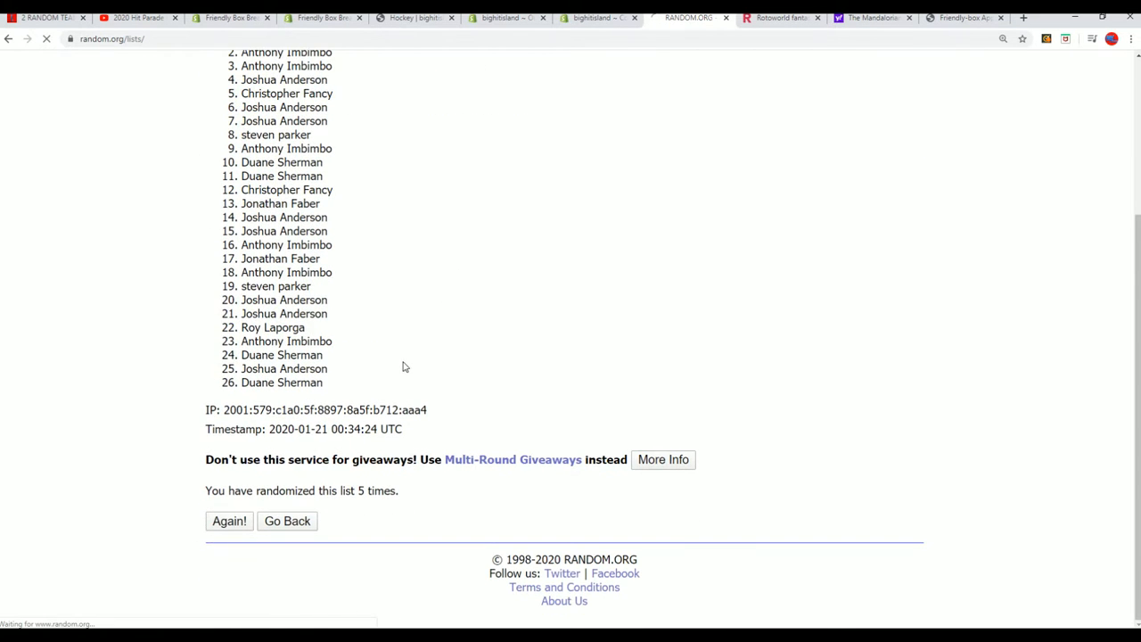
{"action": "left_click", "coordinate": [228, 521]}
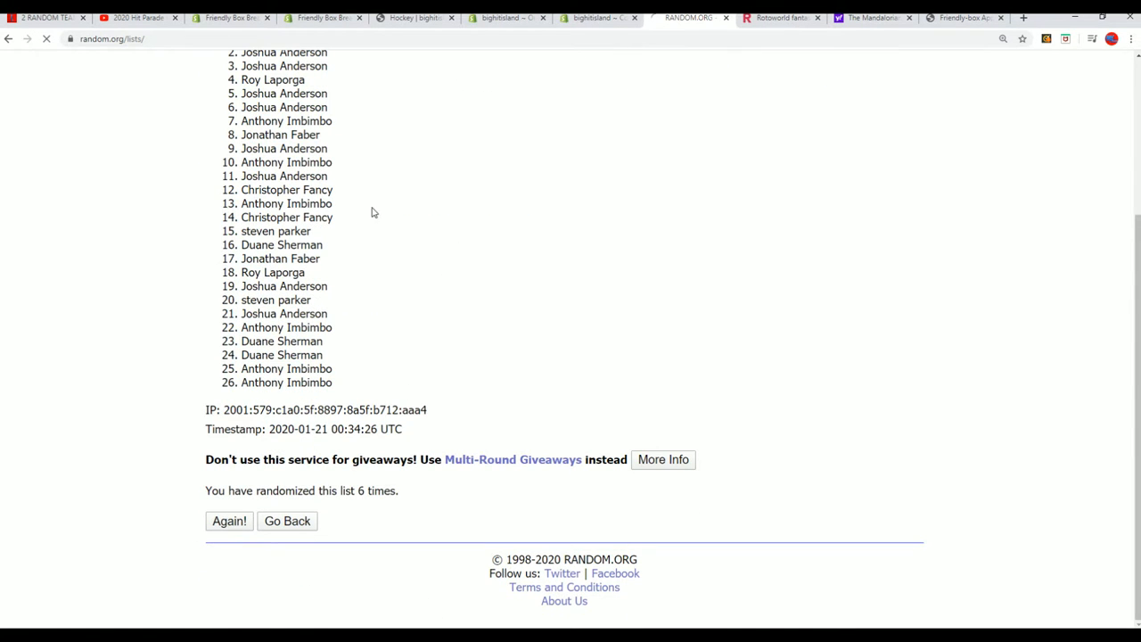
{"action": "left_click", "coordinate": [228, 521]}
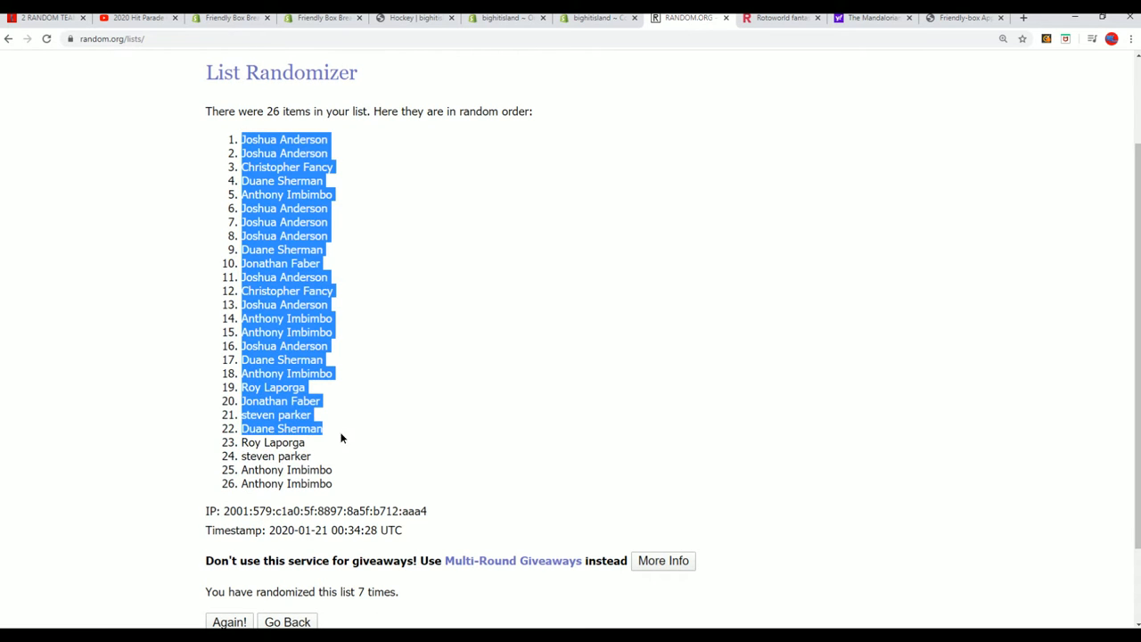
{"action": "right_click", "coordinate": [340, 437]}
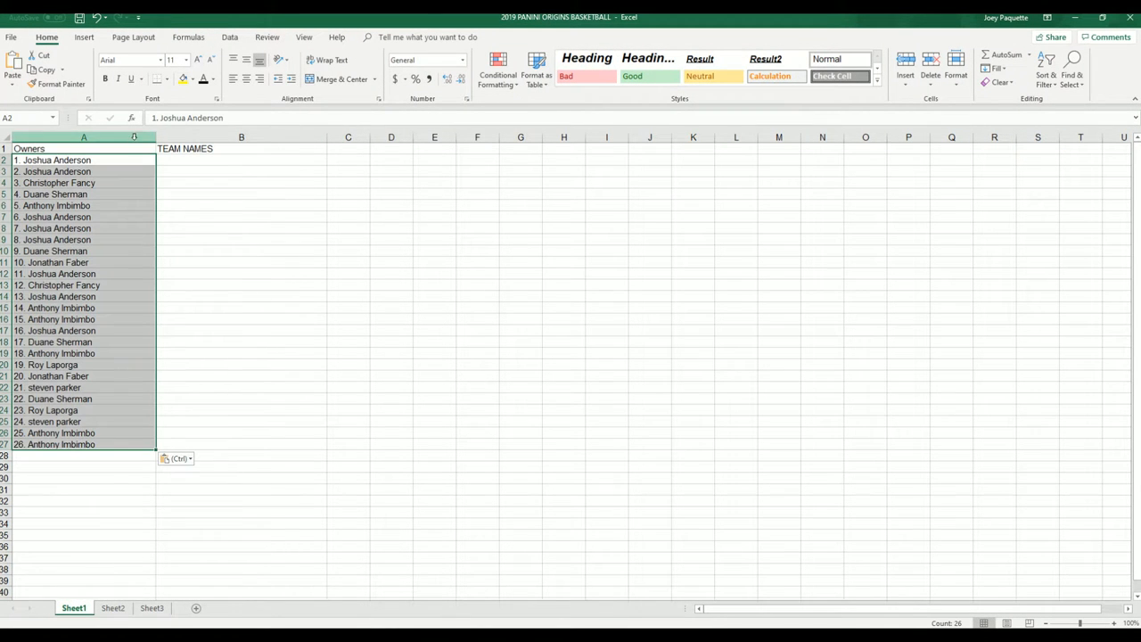
Autofit column A so the 26 pasted owner names show in full
{"action": "left_click", "coordinate": [57, 148]}
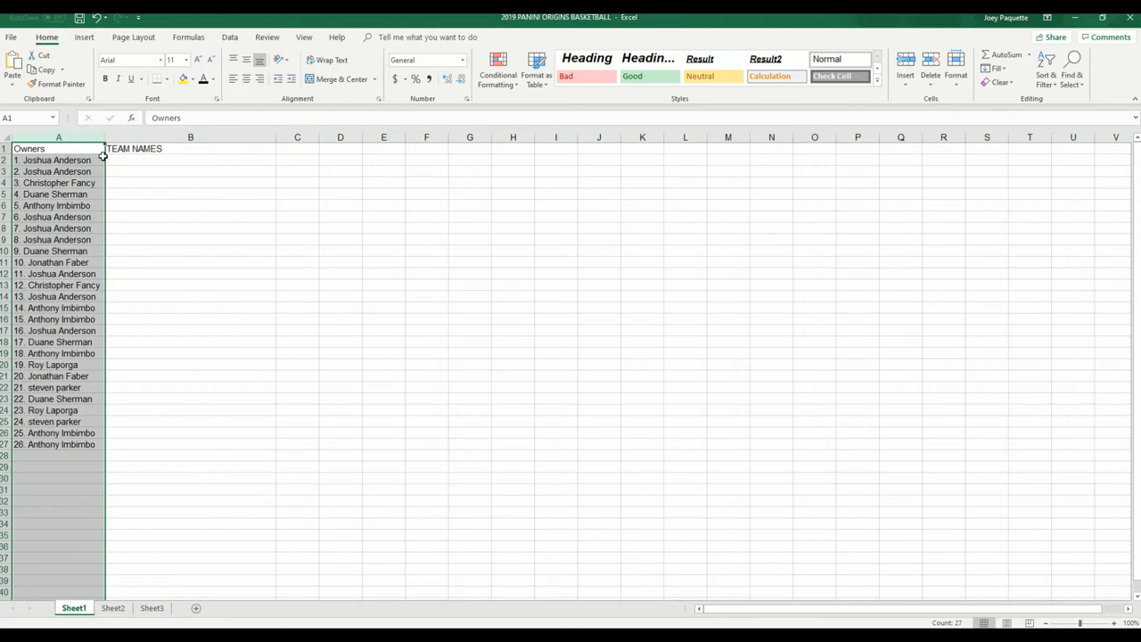
{"action": "left_click", "coordinate": [189, 161]}
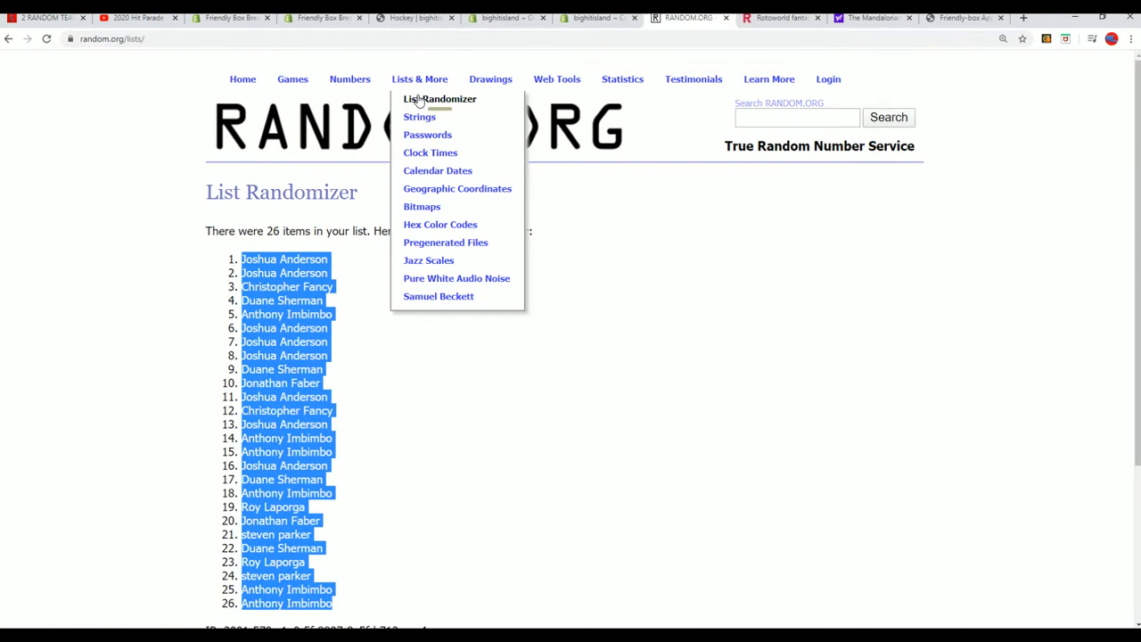
Start a fresh List Randomizer with the 26 team names and begin shuffling them
{"action": "left_click", "coordinate": [438, 99]}
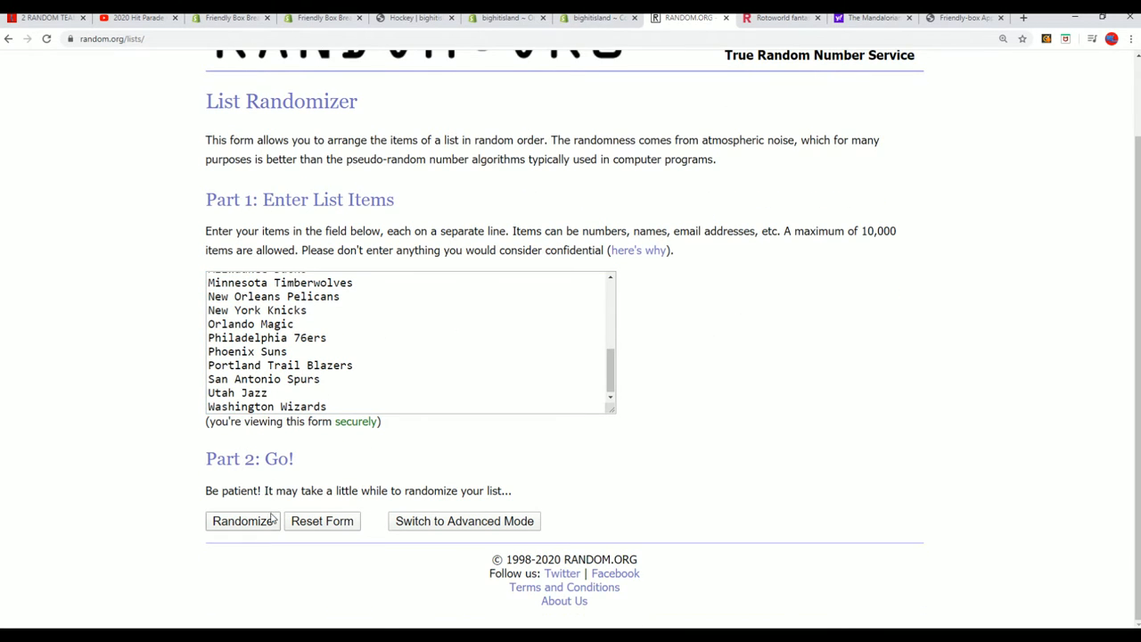
{"action": "left_click", "coordinate": [243, 521]}
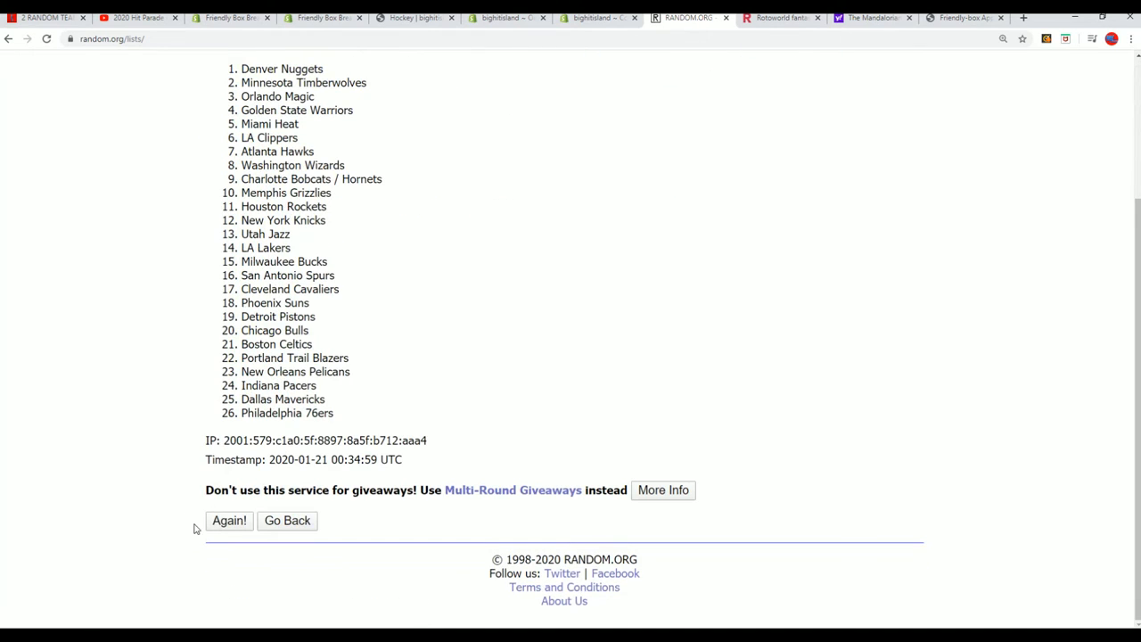
{"action": "left_click", "coordinate": [229, 520]}
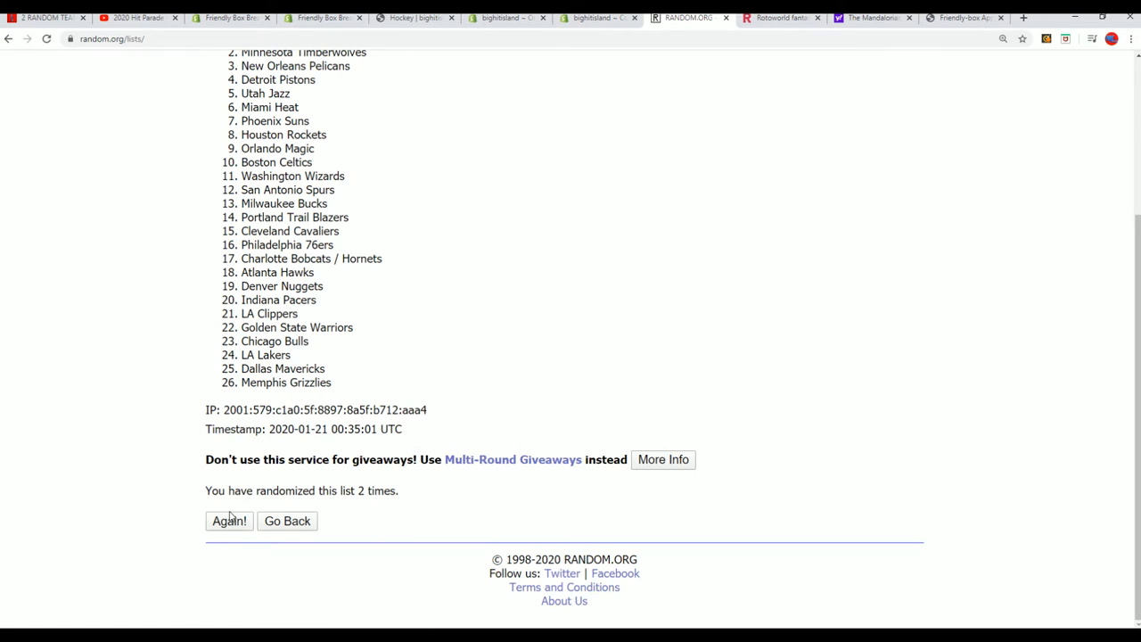
{"action": "left_click", "coordinate": [228, 521]}
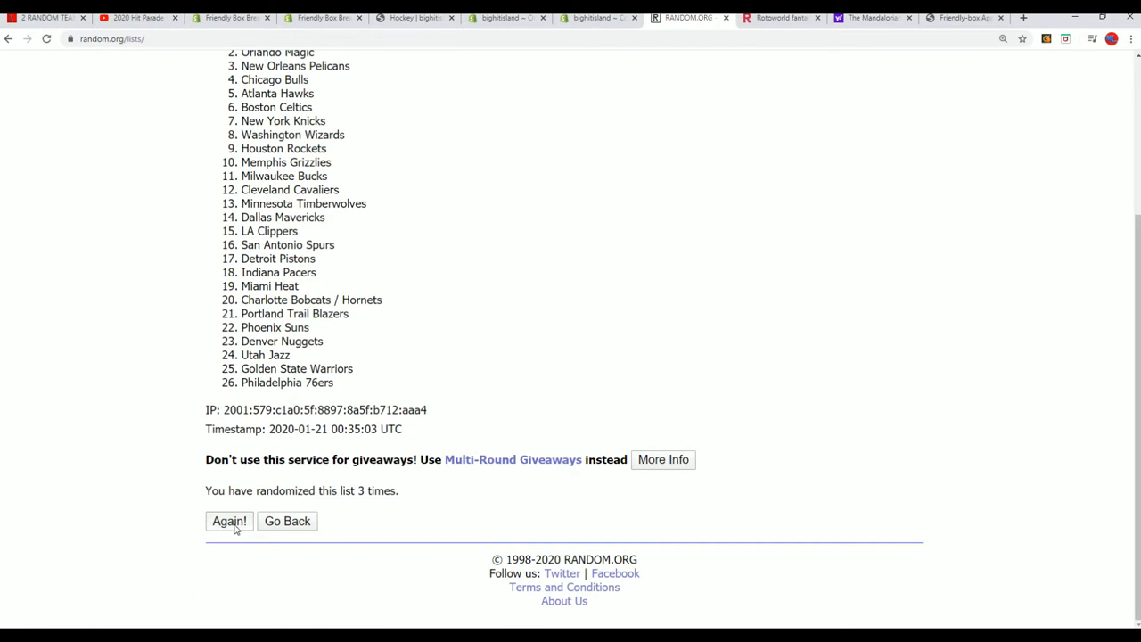
{"action": "left_click", "coordinate": [228, 521]}
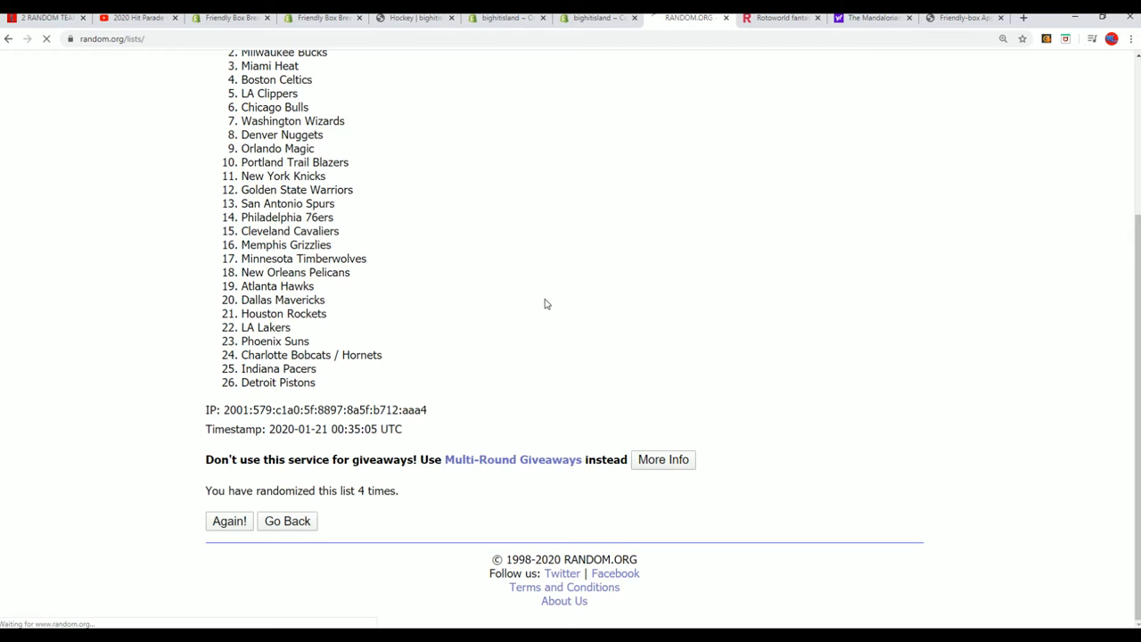
Finish the seven shuffles of the team names and copy the result
{"action": "left_click", "coordinate": [228, 521]}
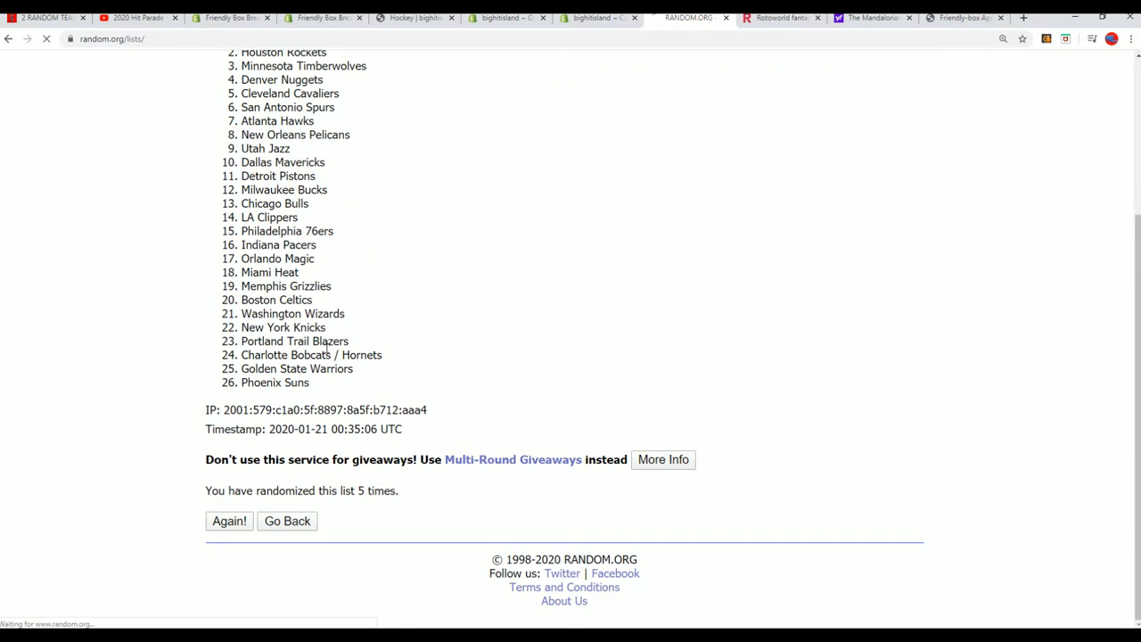
{"action": "left_click", "coordinate": [228, 521]}
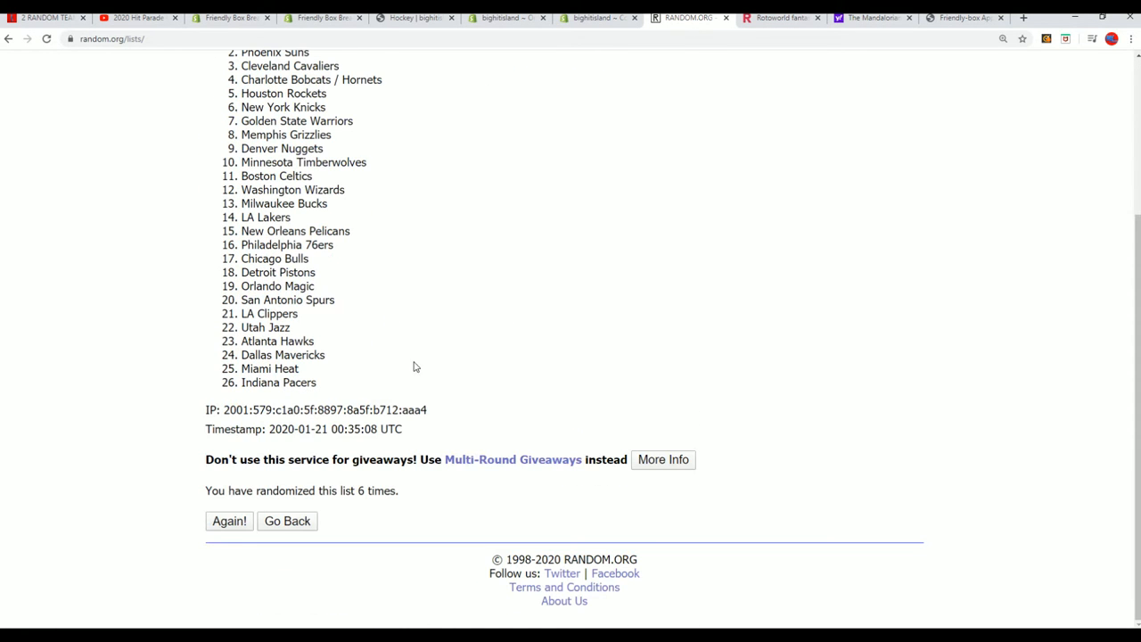
{"action": "left_click", "coordinate": [228, 520]}
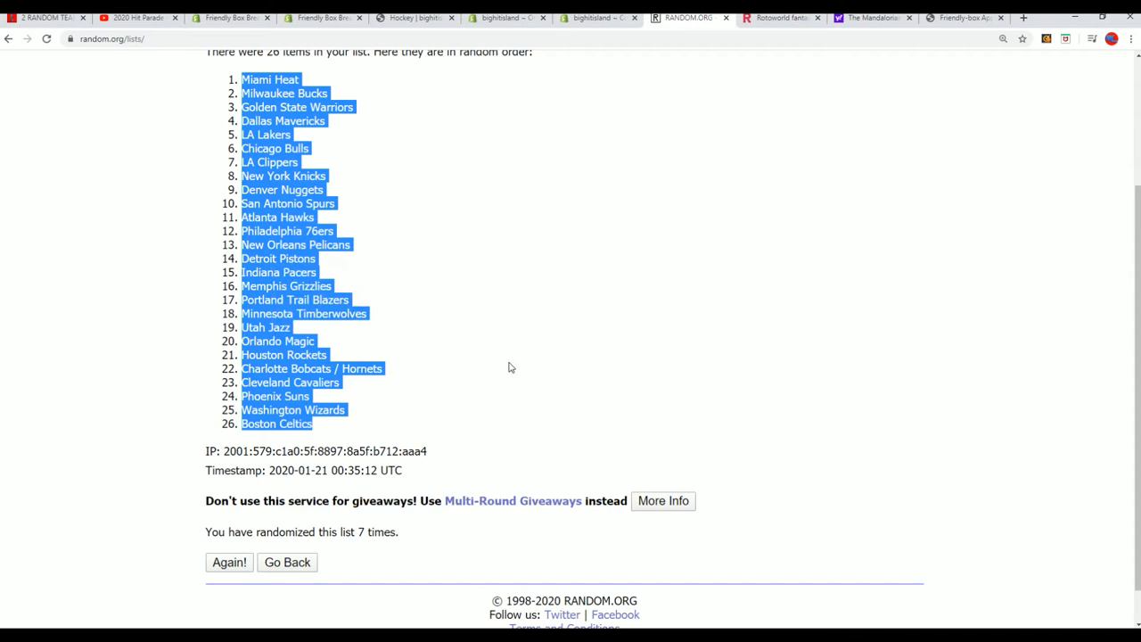
{"action": "left_click", "coordinate": [510, 367]}
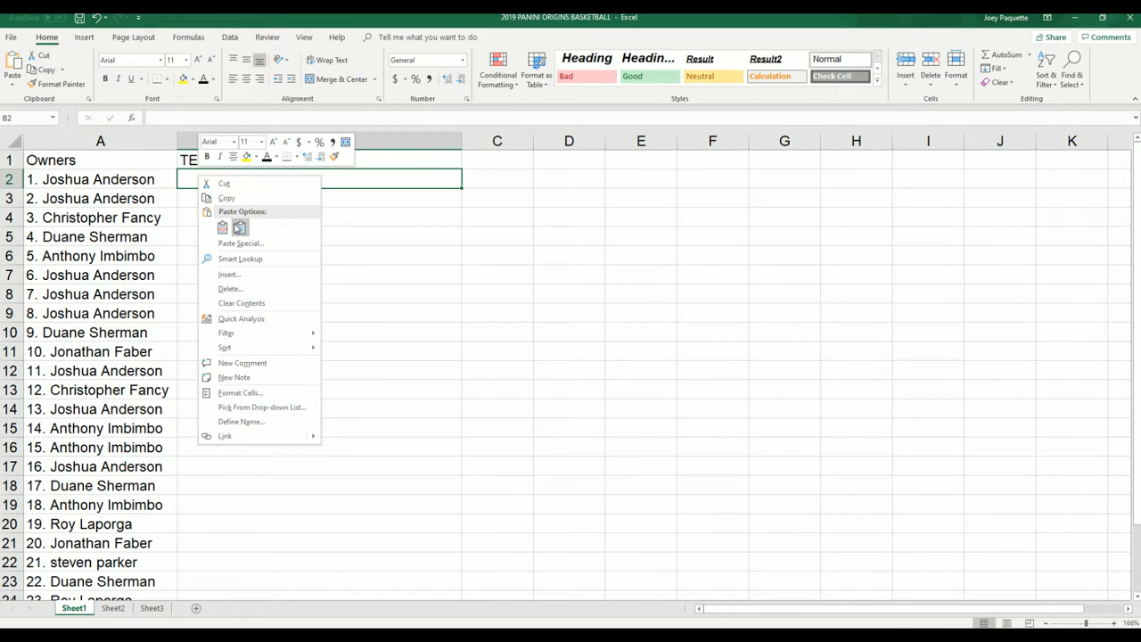
Paste the 26 randomized team names under TEAM NAMES beside the owners and autofit column B
{"action": "left_click", "coordinate": [223, 228]}
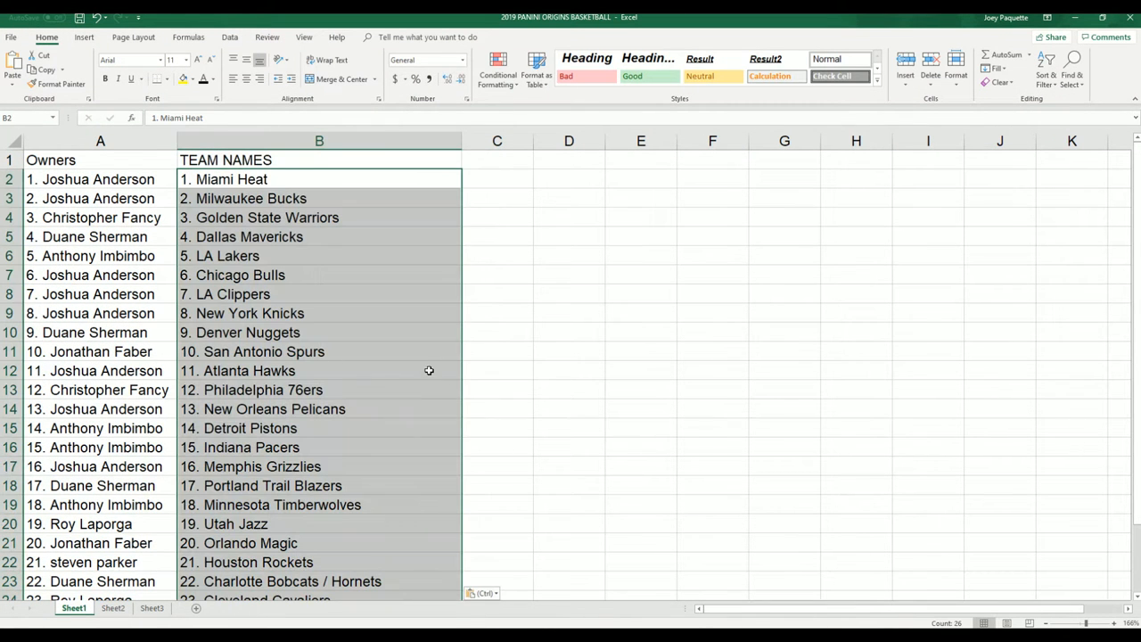
{"action": "scroll", "scroll_direction": "down", "scroll_amount": 3}
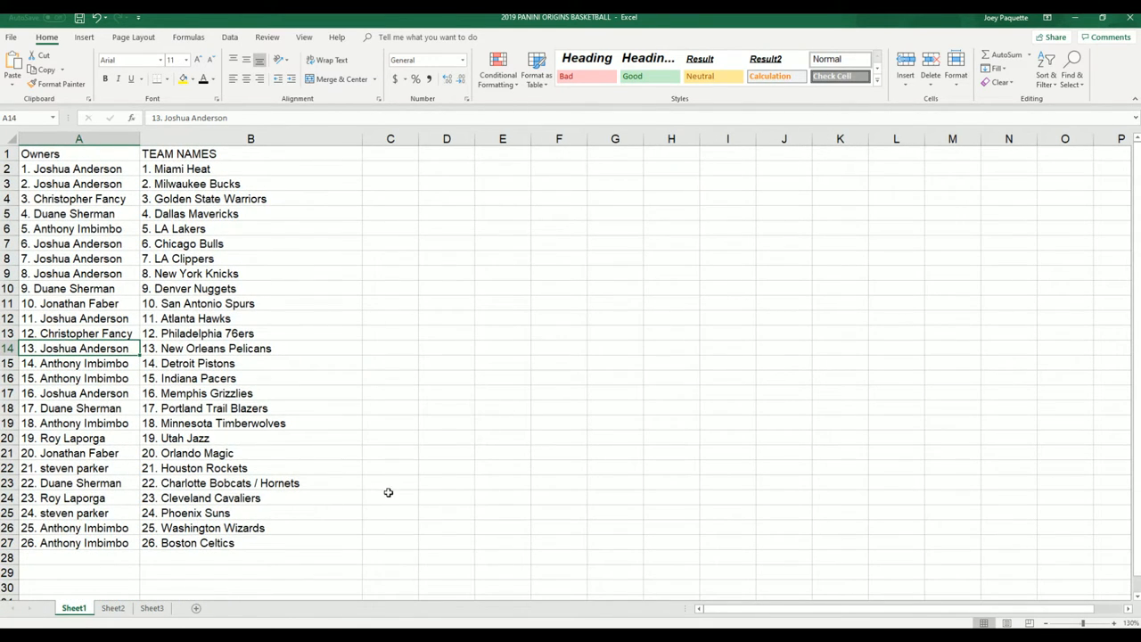
{"action": "left_click", "coordinate": [79, 275]}
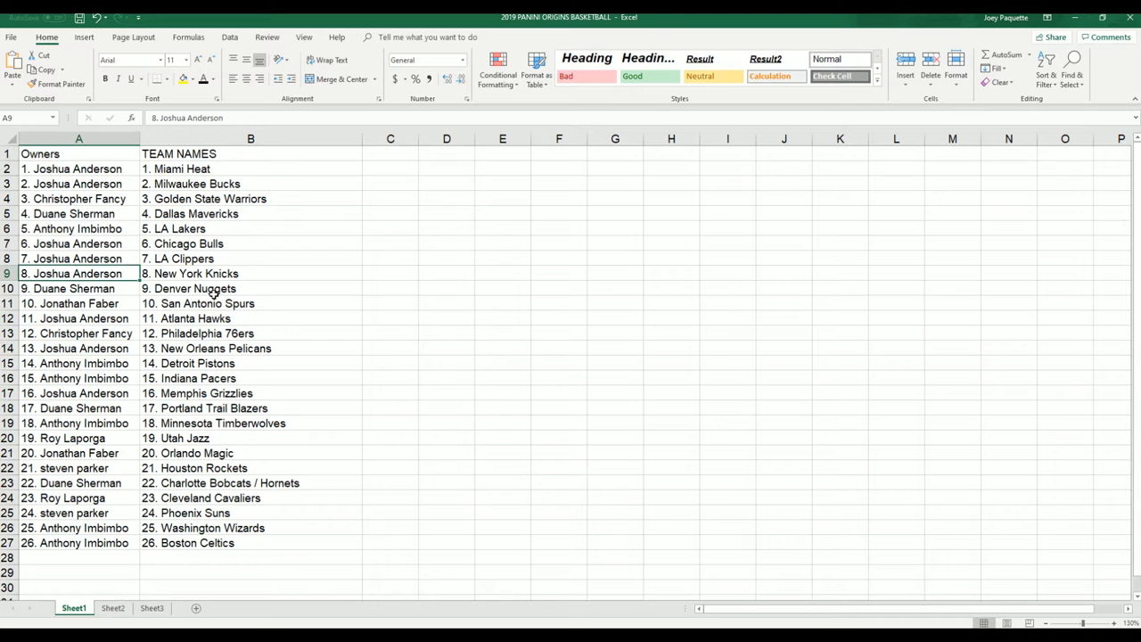